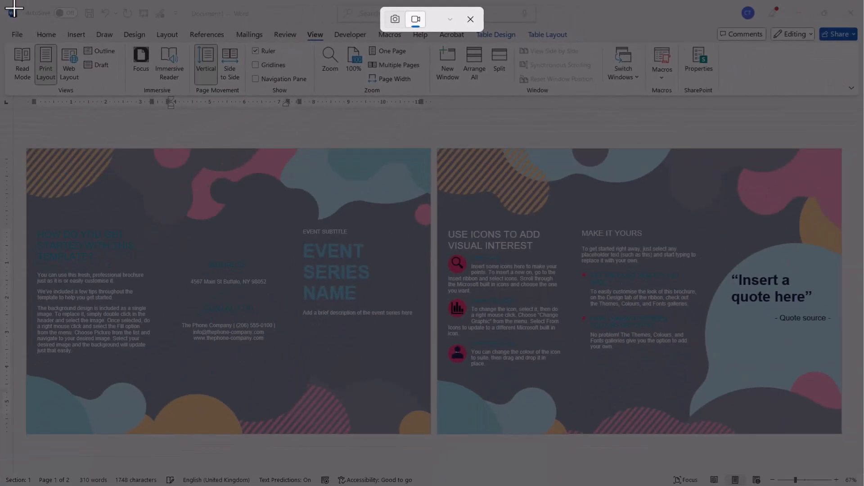
# Select the Word brochure as the recording area and unmute the microphone
pyautogui.click(415, 19)
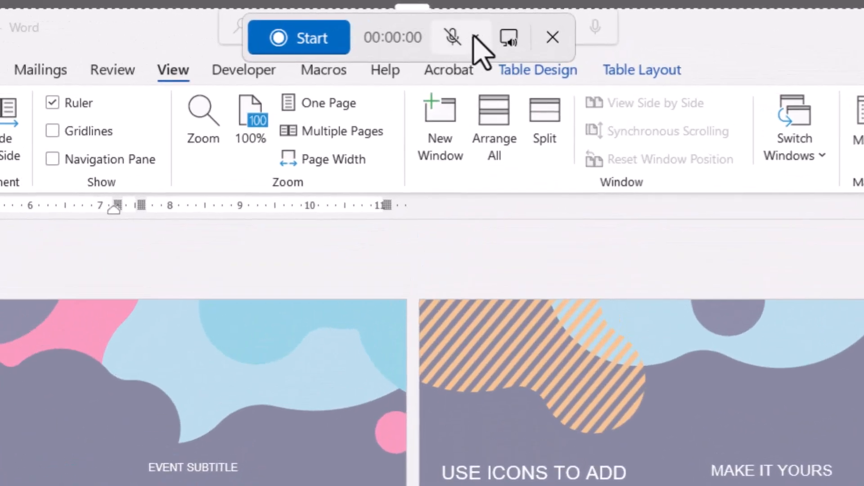
pyautogui.click(474, 38)
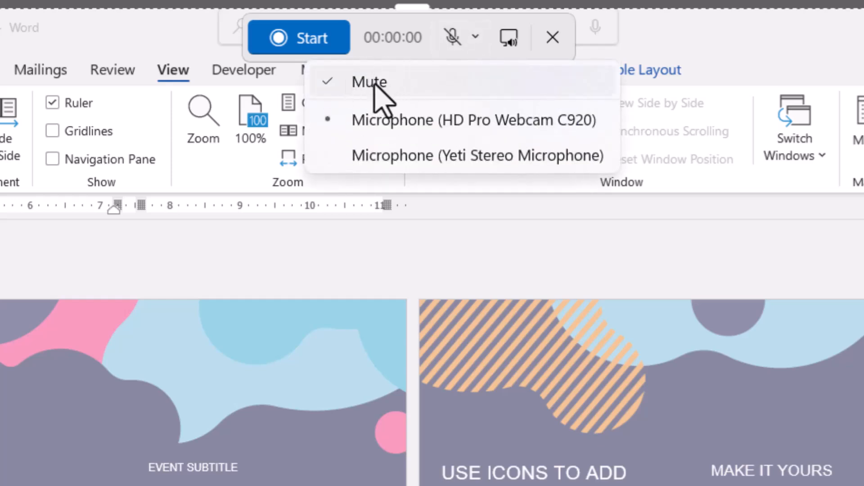
pyautogui.moveTo(361, 102)
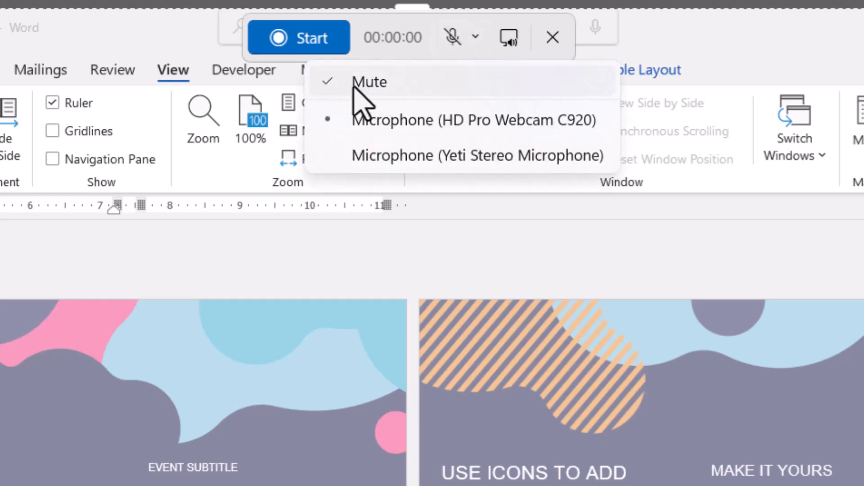
pyautogui.moveTo(372, 102)
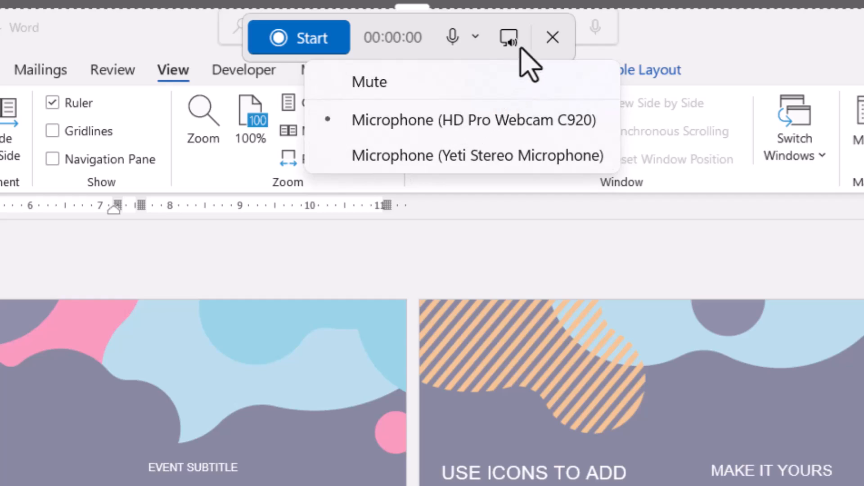
# Start capturing the screen showing the Word brochure
pyautogui.click(507, 37)
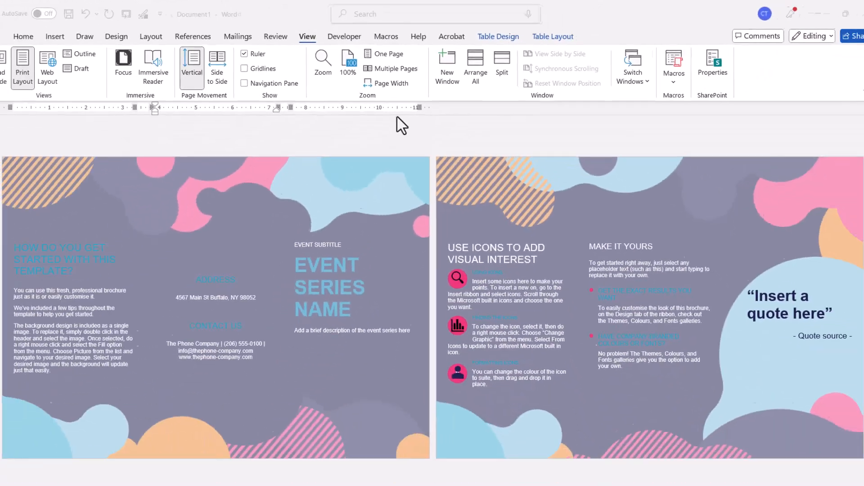
# Show the Design, Layout and References ribbons on camera, then stop the recording
pyautogui.click(134, 35)
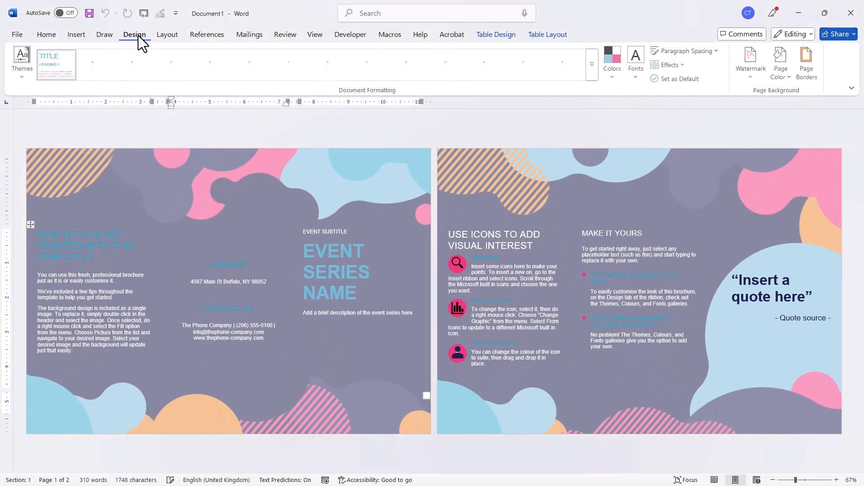
pyautogui.click(168, 34)
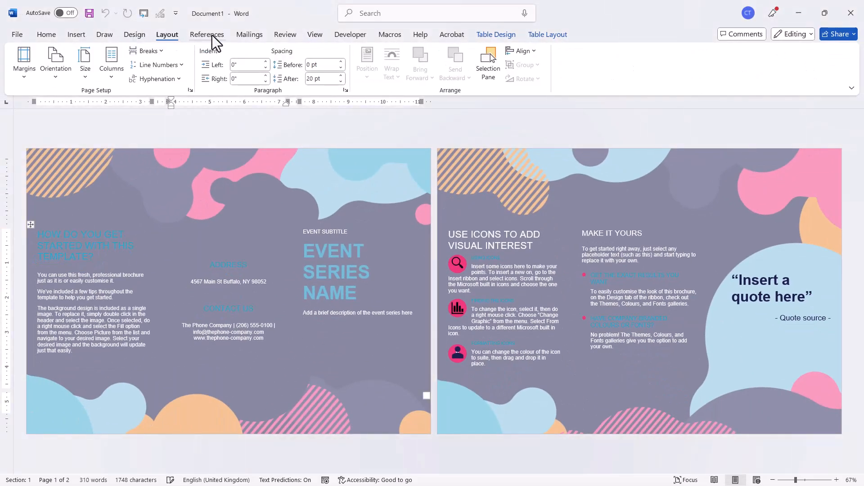
pyautogui.click(46, 35)
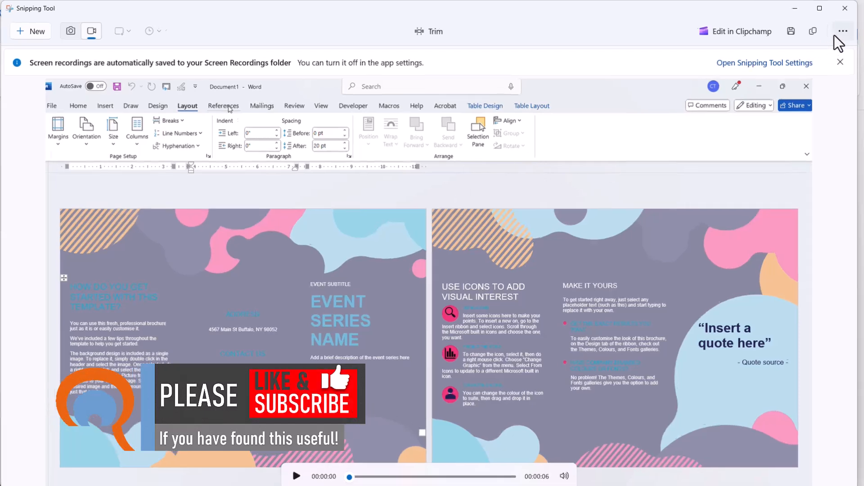
pyautogui.click(843, 30)
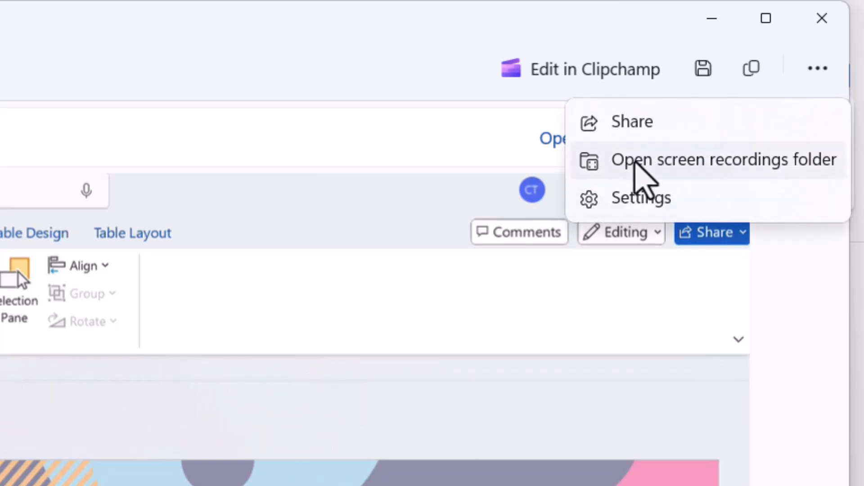
pyautogui.click(724, 159)
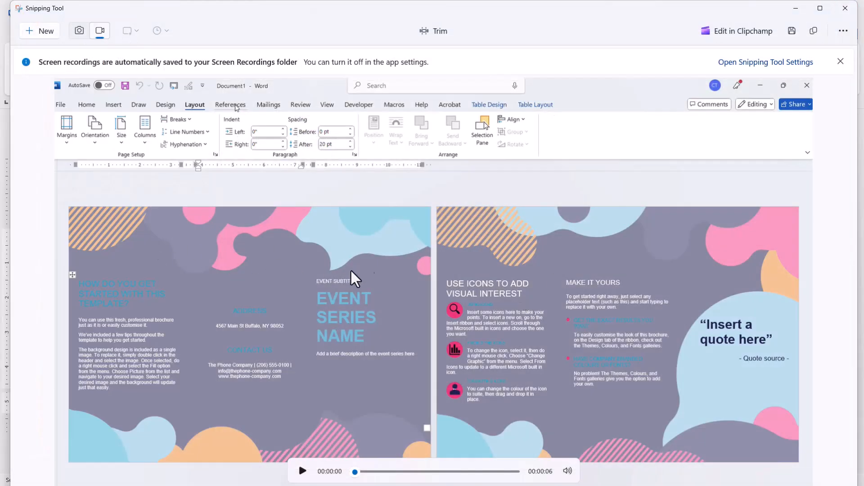
pyautogui.moveTo(389, 319)
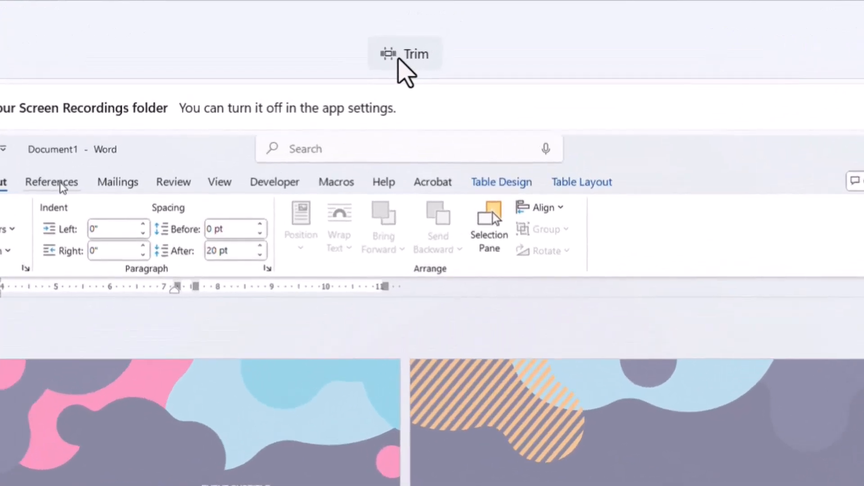
# Trim the brochure clip down to about five seconds and apply
pyautogui.click(405, 53)
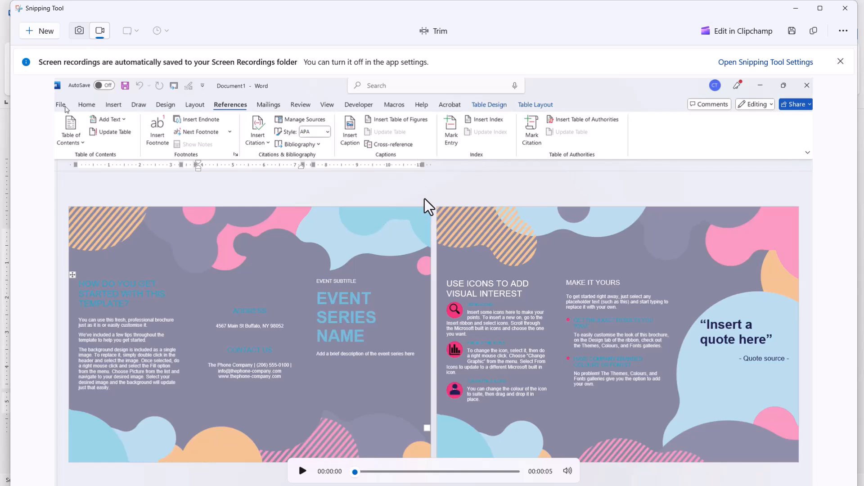
pyautogui.moveTo(428, 205)
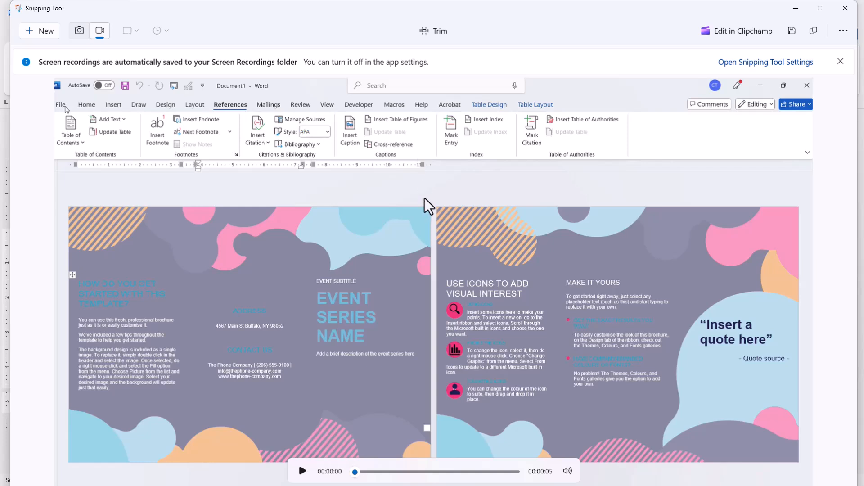
pyautogui.moveTo(430, 109)
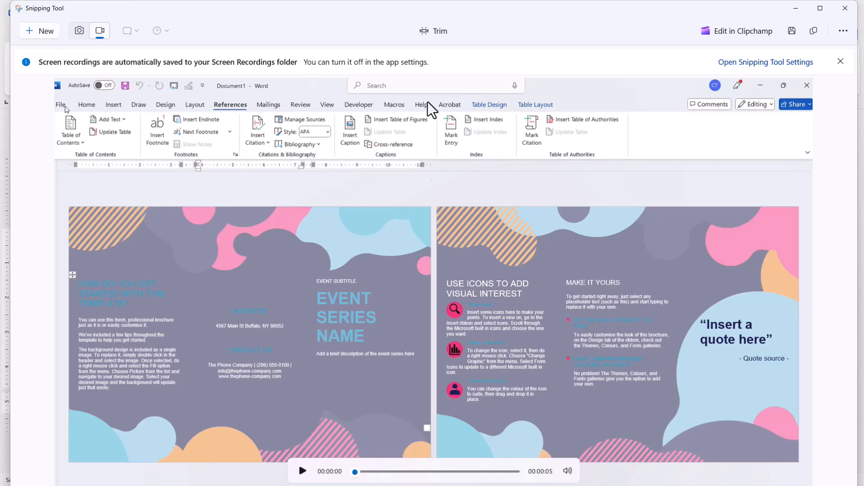
pyautogui.moveTo(449, 166)
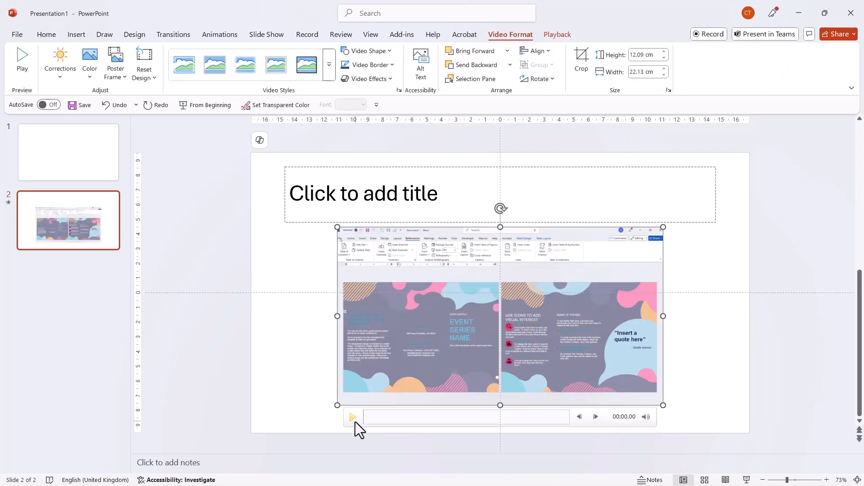
# Paste the recording onto slide 2, play it briefly and pause
pyautogui.click(352, 417)
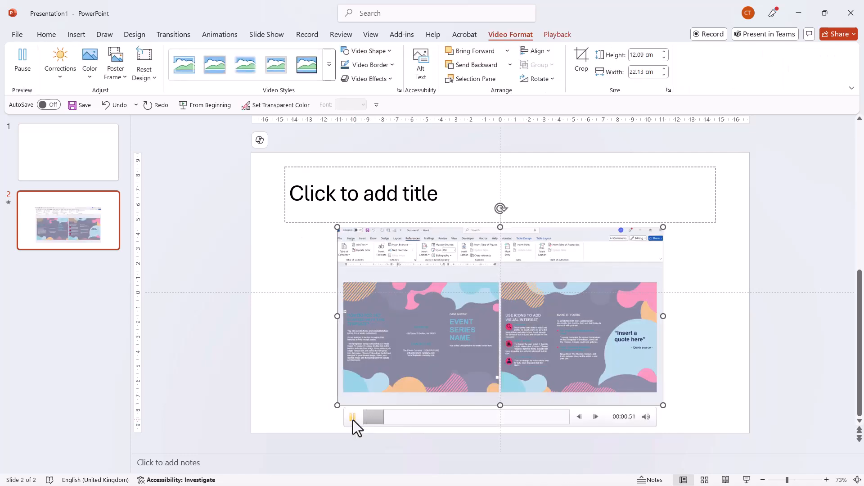
pyautogui.click(352, 417)
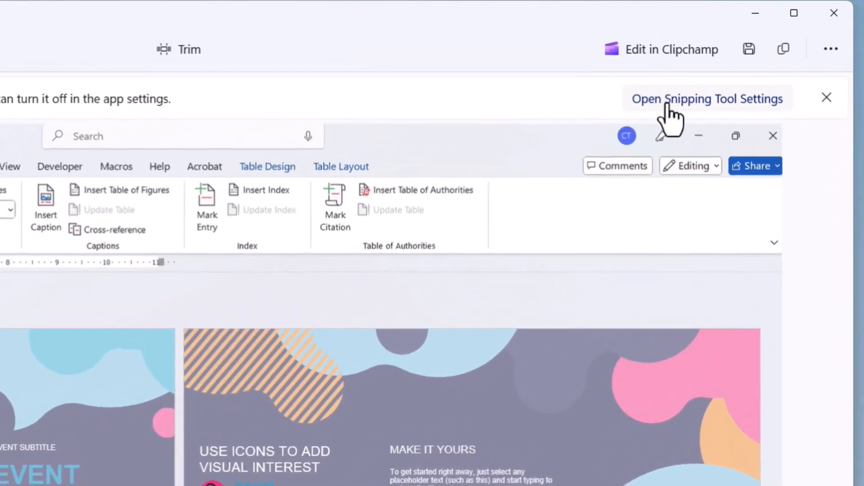
# Review the Screen recording settings: save location and default audio options, changing nothing
pyautogui.click(708, 99)
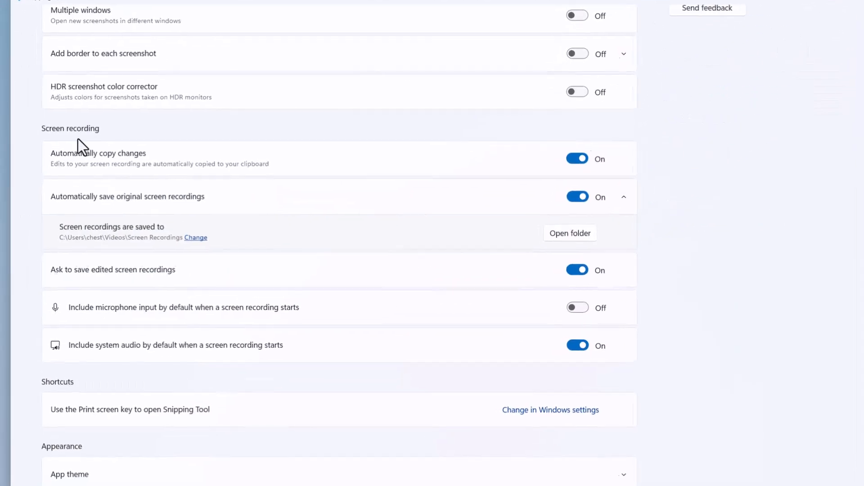
pyautogui.scroll(-3)
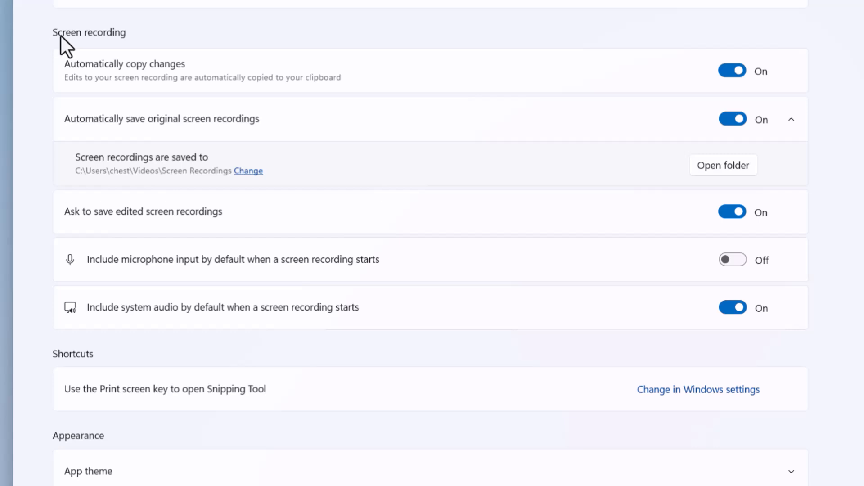
pyautogui.moveTo(98, 81)
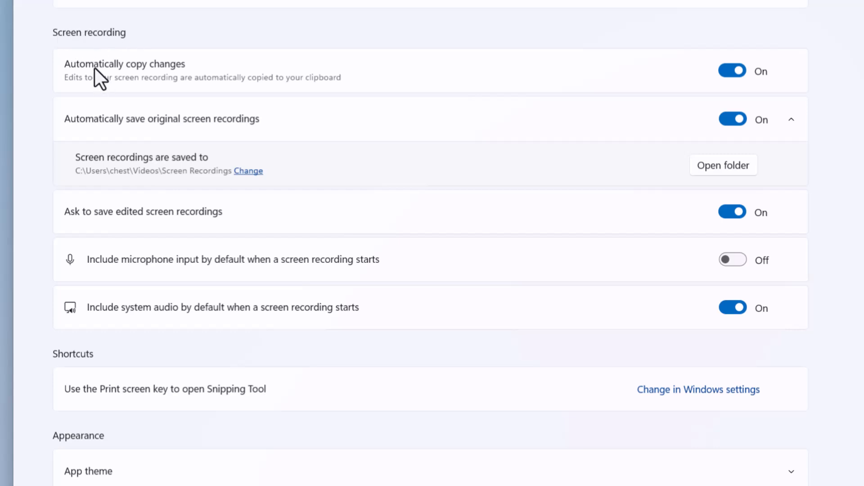
pyautogui.moveTo(106, 91)
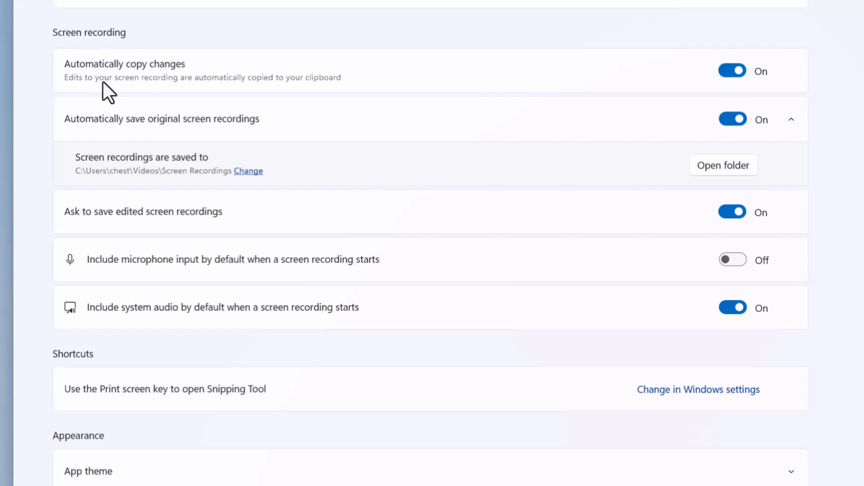
pyautogui.moveTo(275, 91)
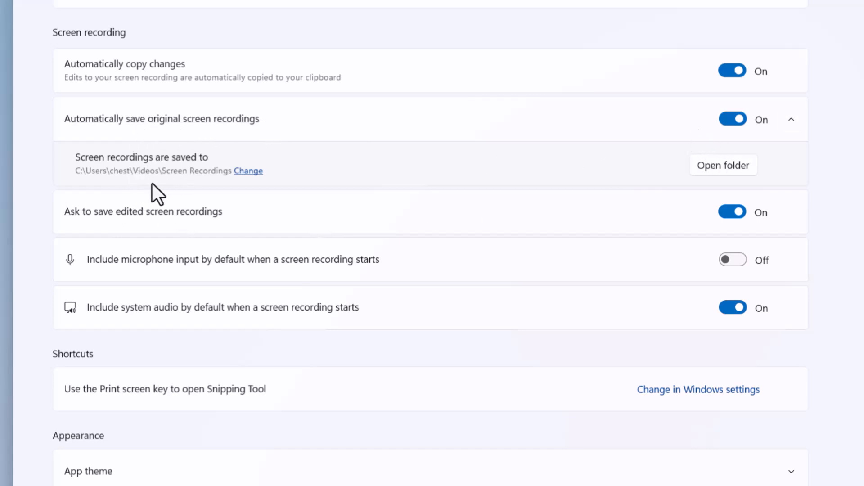
pyautogui.moveTo(248, 171)
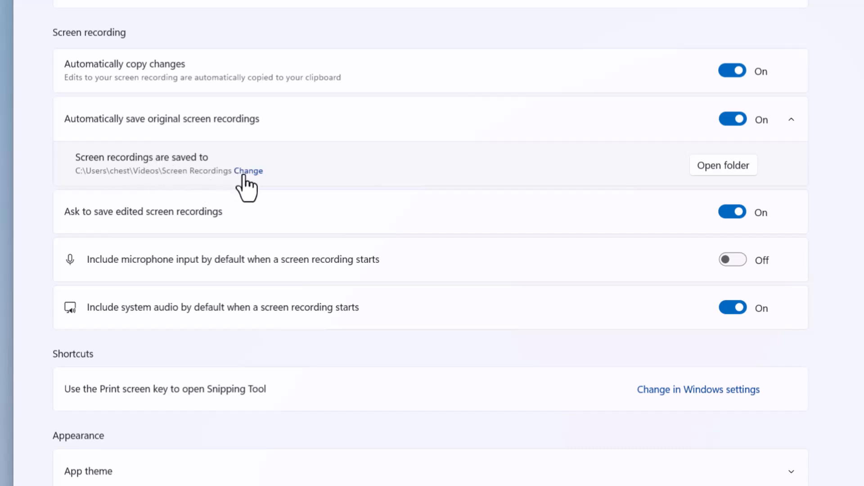
pyautogui.moveTo(140, 274)
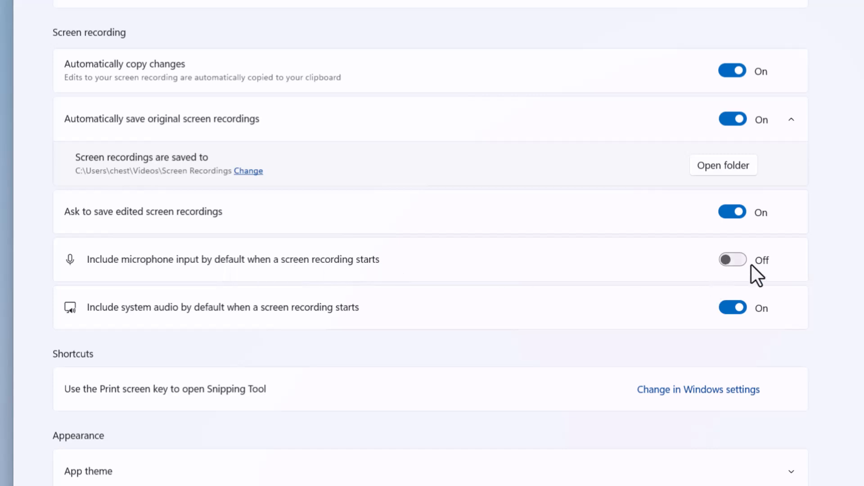
pyautogui.moveTo(150, 322)
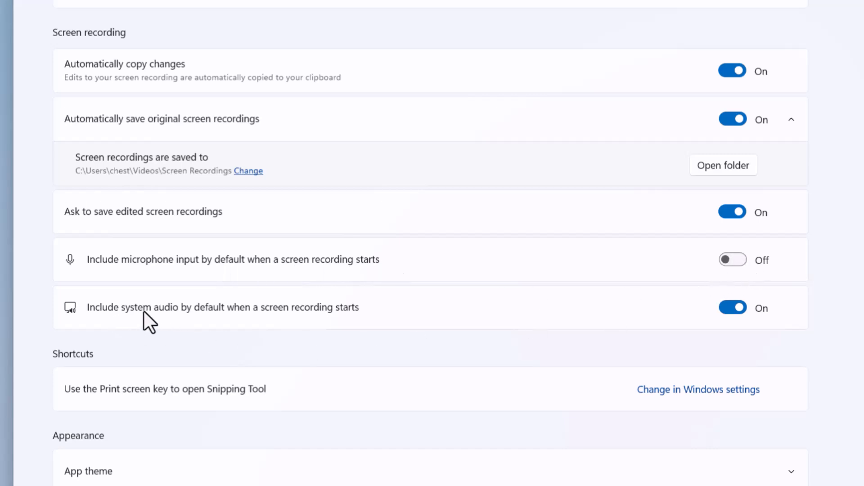
pyautogui.moveTo(249, 326)
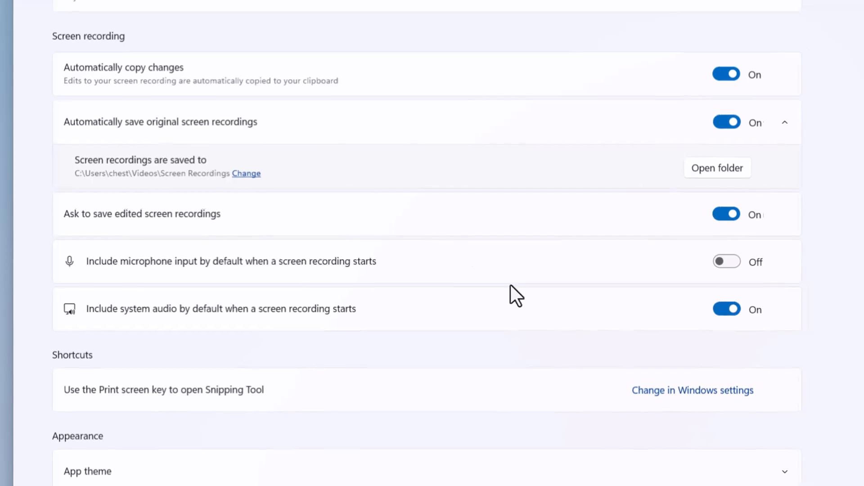
pyautogui.scroll(3)
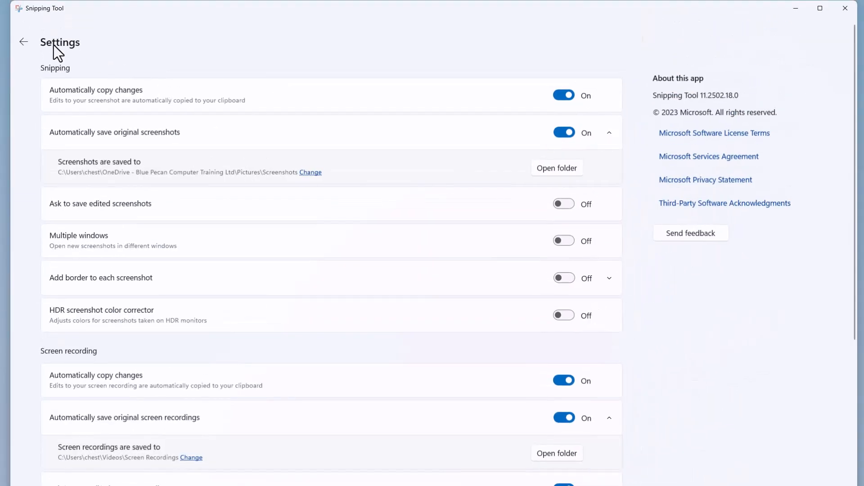